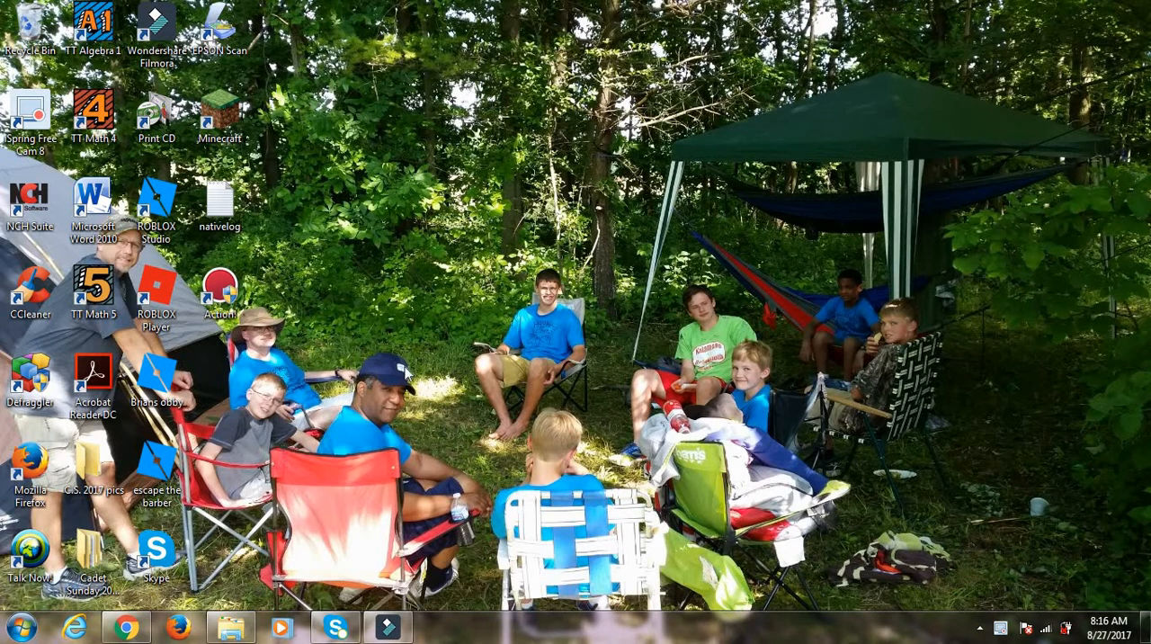
mouse_move(463, 332)
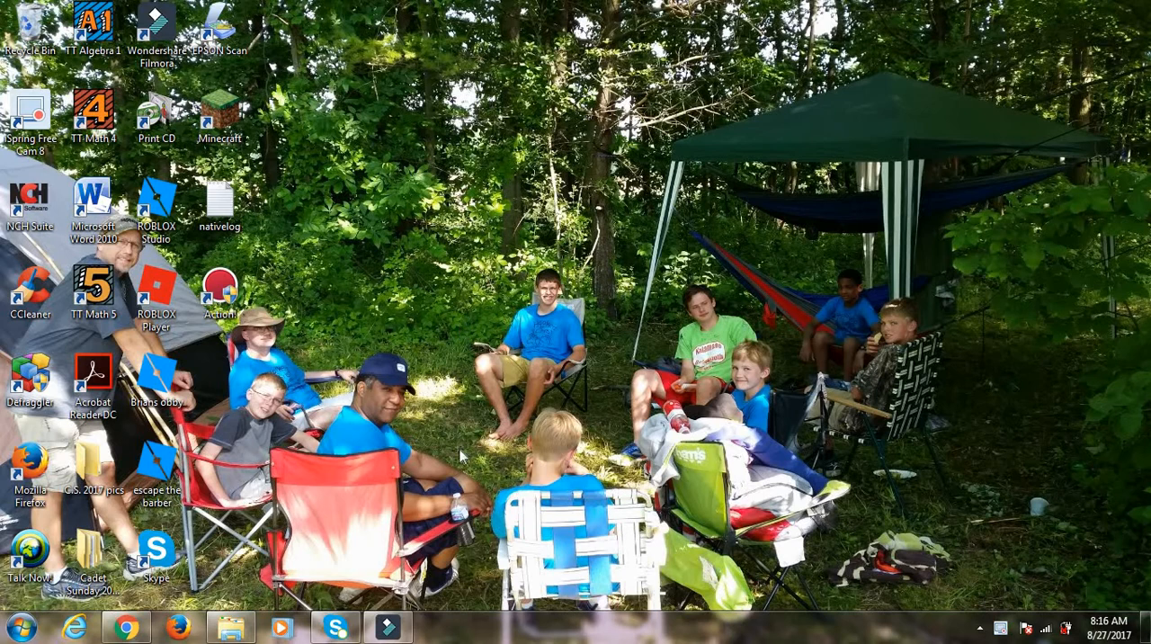
mouse_move(452, 426)
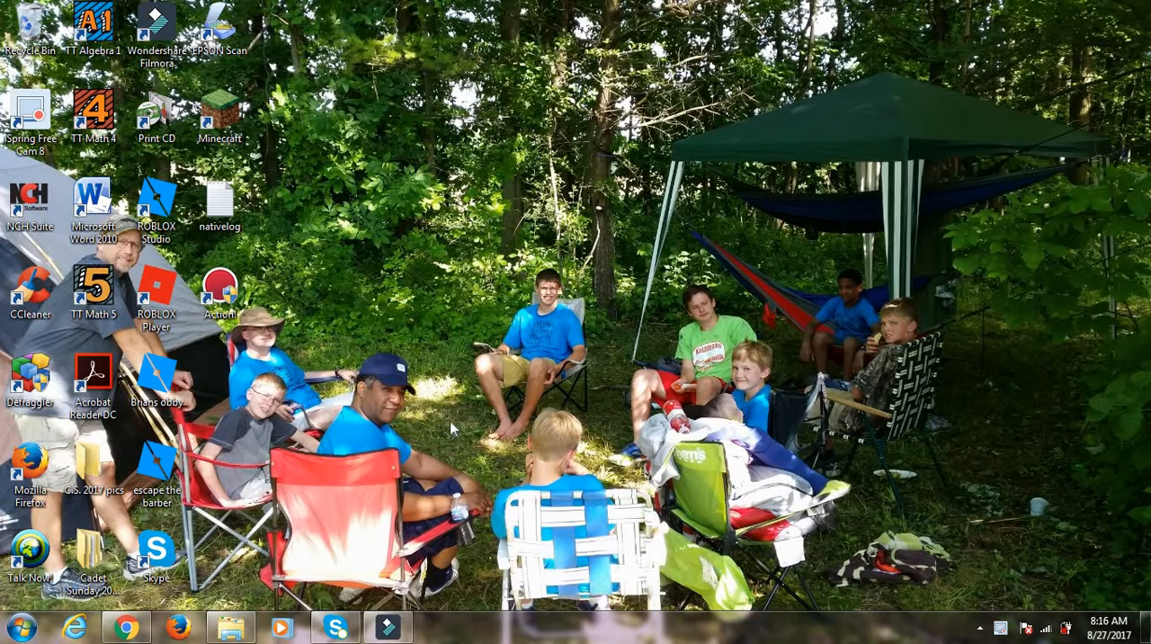
mouse_move(392, 578)
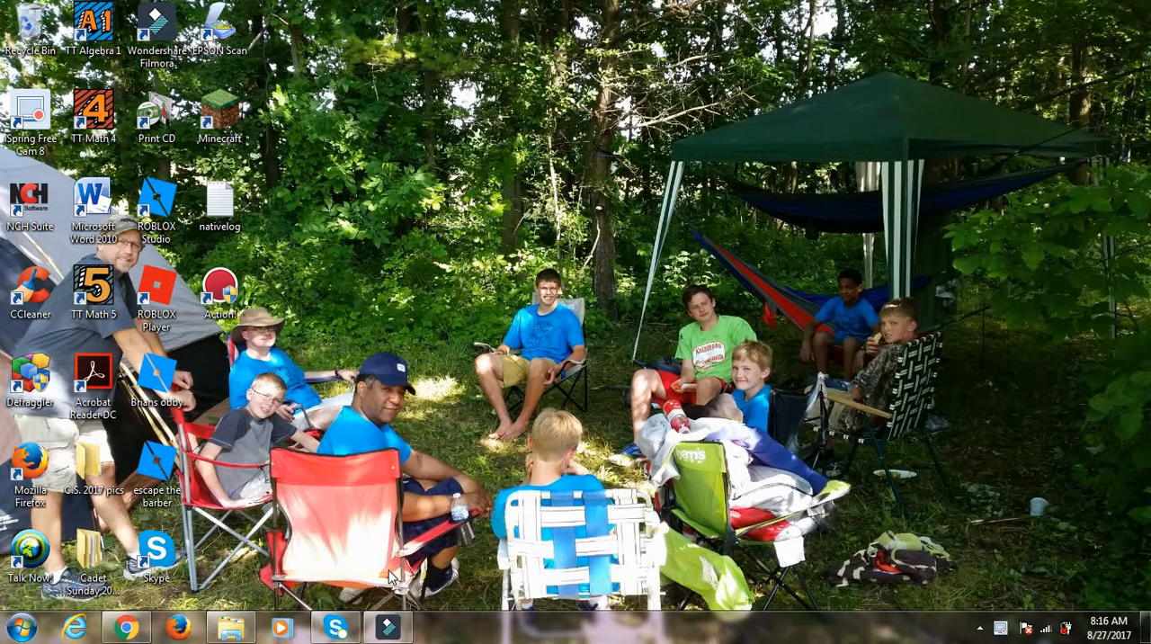
- Bring up the Filmora stop-motion project and play the fly gun frames preview
left_click(387, 626)
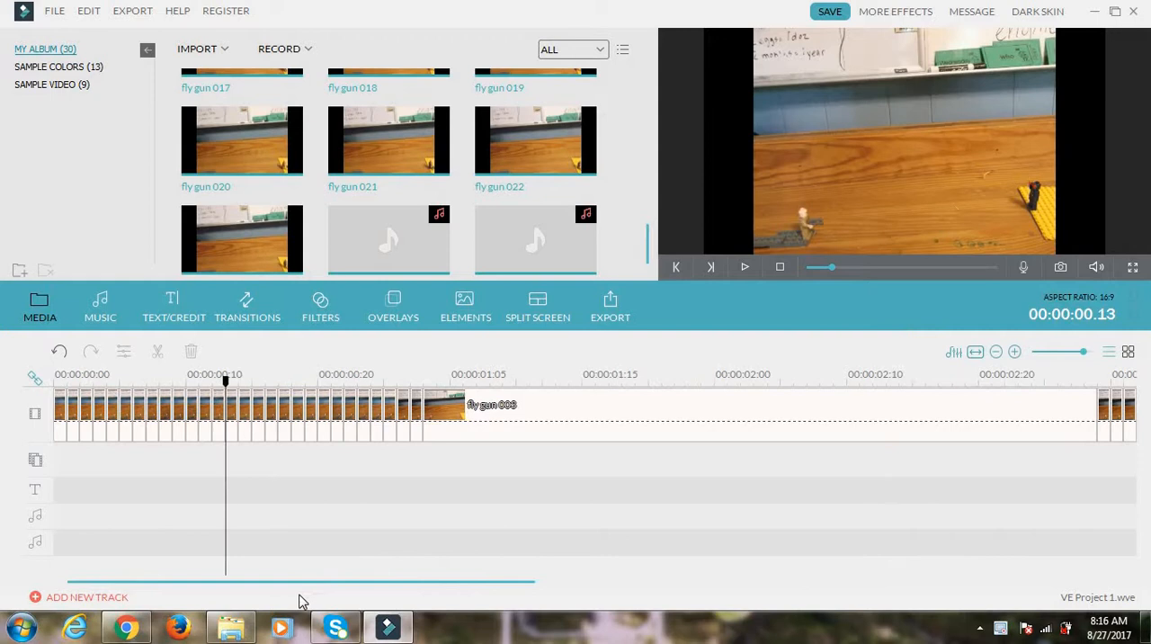
scroll("down", 3)
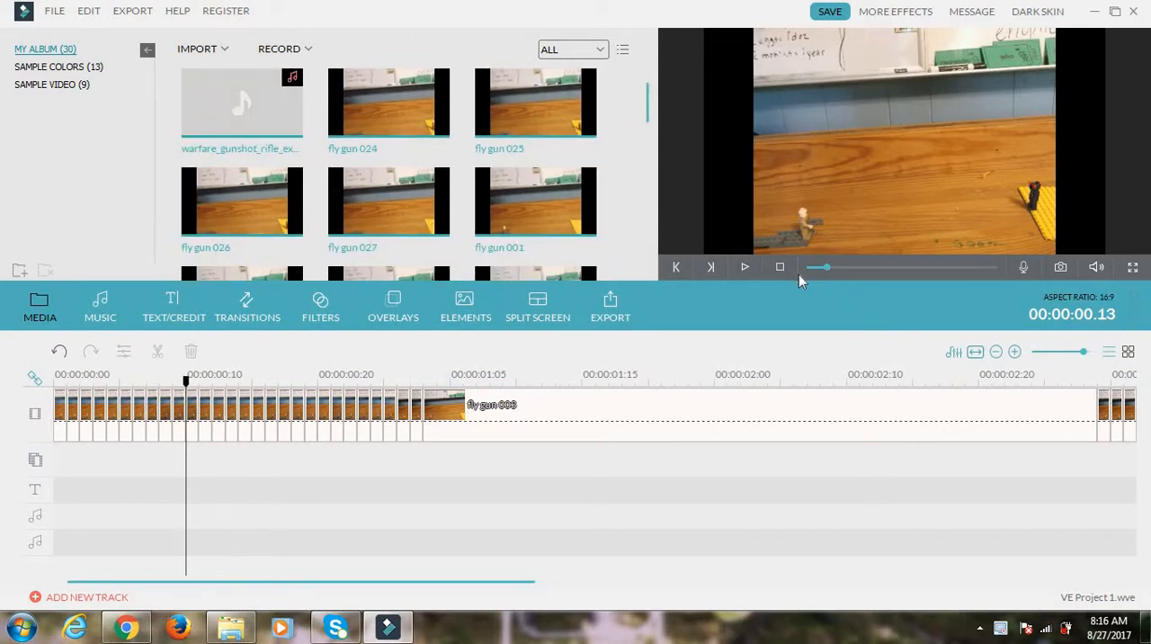
left_click(745, 266)
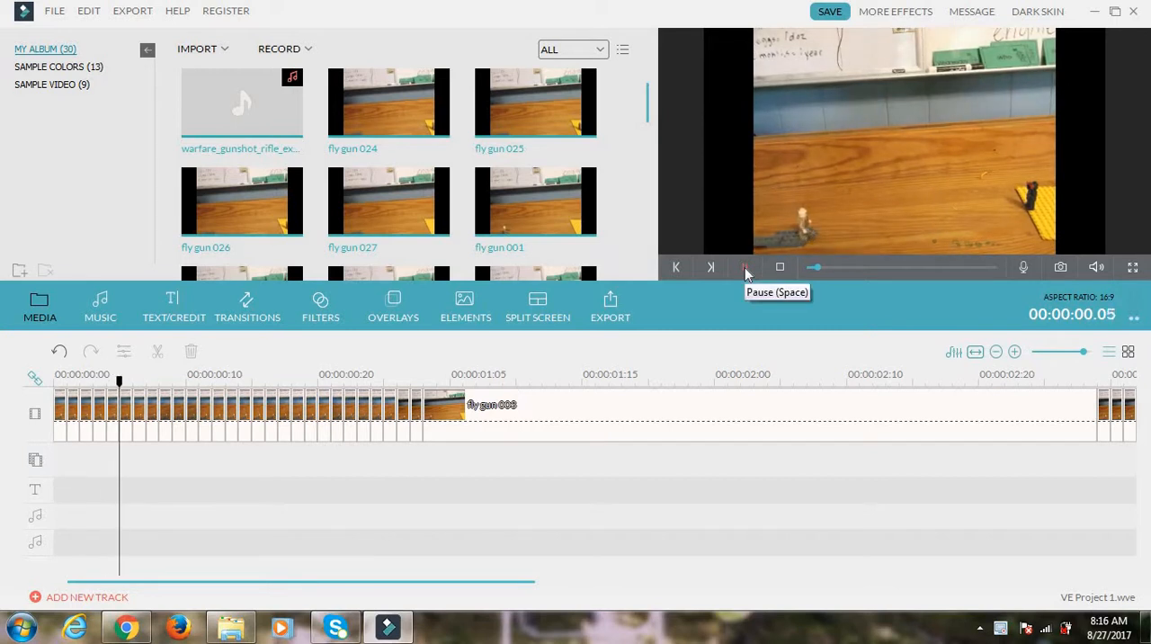
left_click(745, 267)
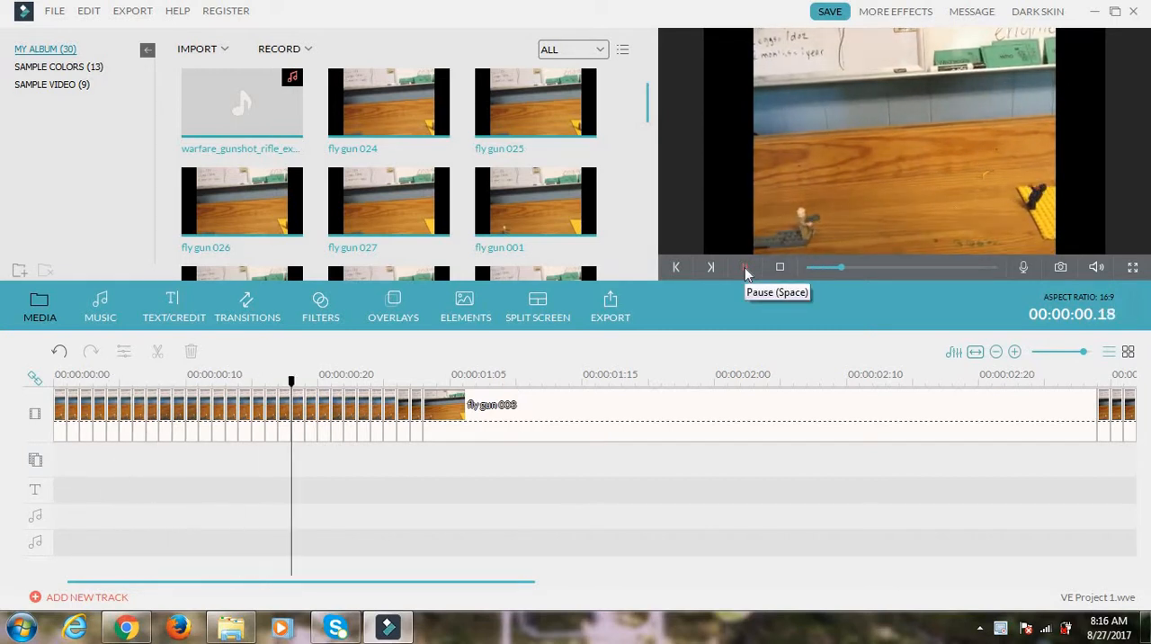
left_click(744, 266)
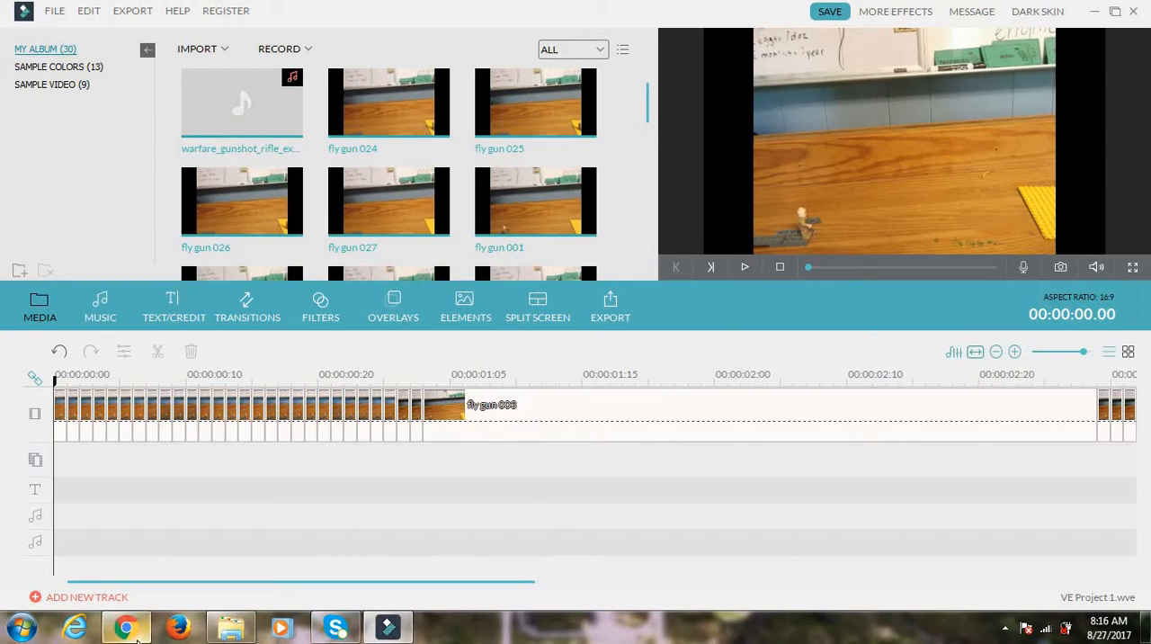
- Browse ZapSplat's 40 'jumping' sound results in Chrome, then return to Filmora
left_click(122, 623)
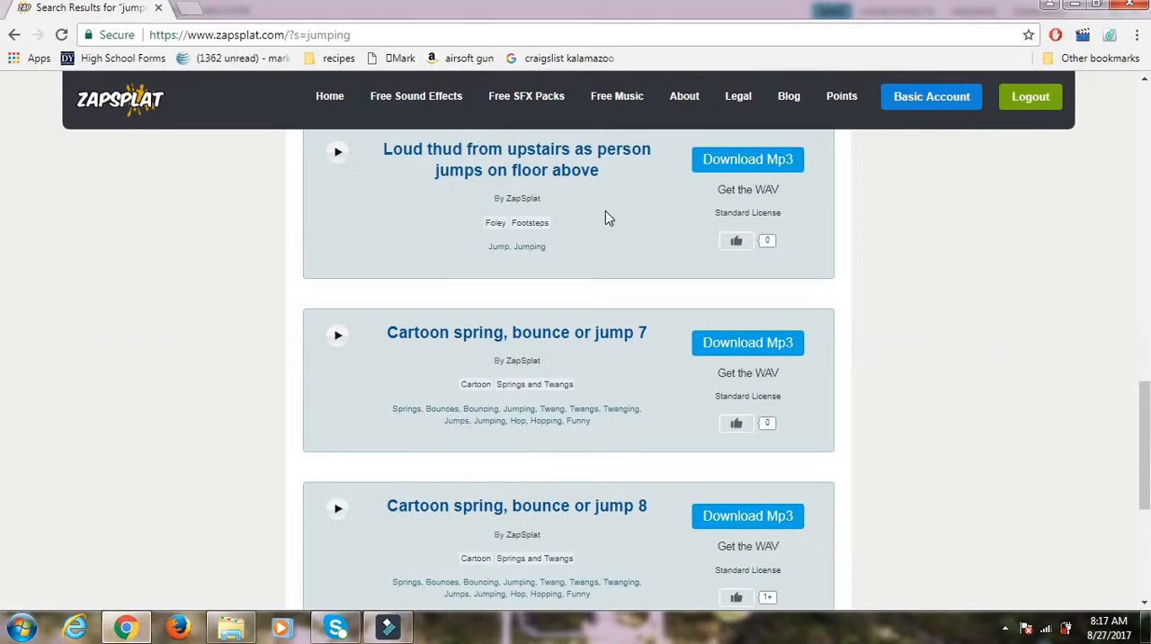
scroll("up", 3)
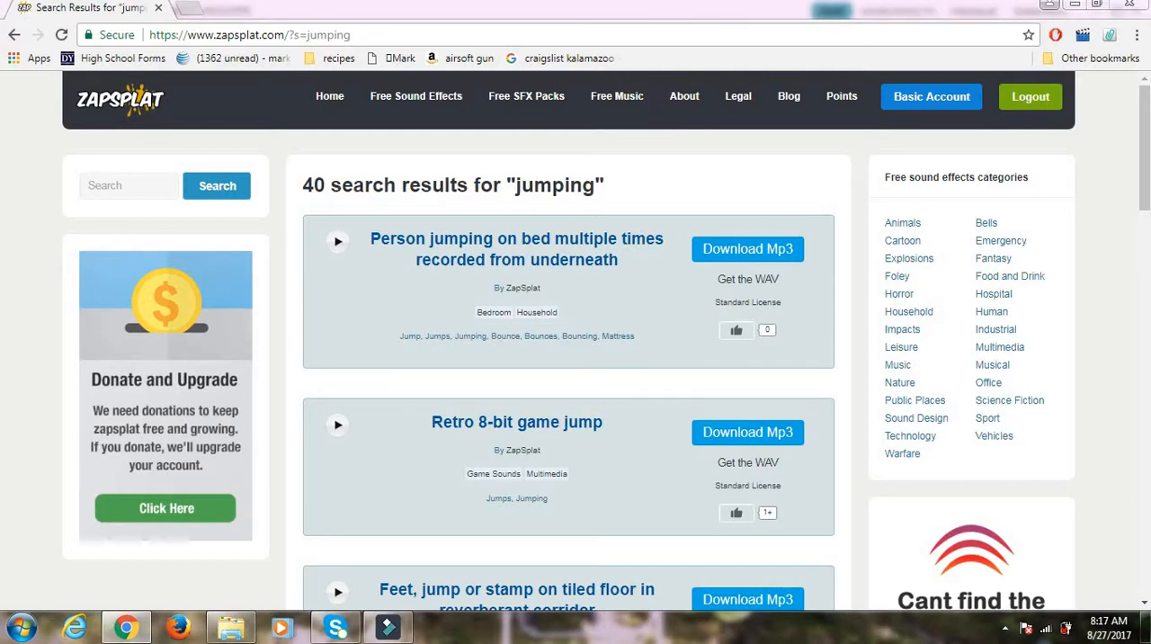
mouse_move(1134, 462)
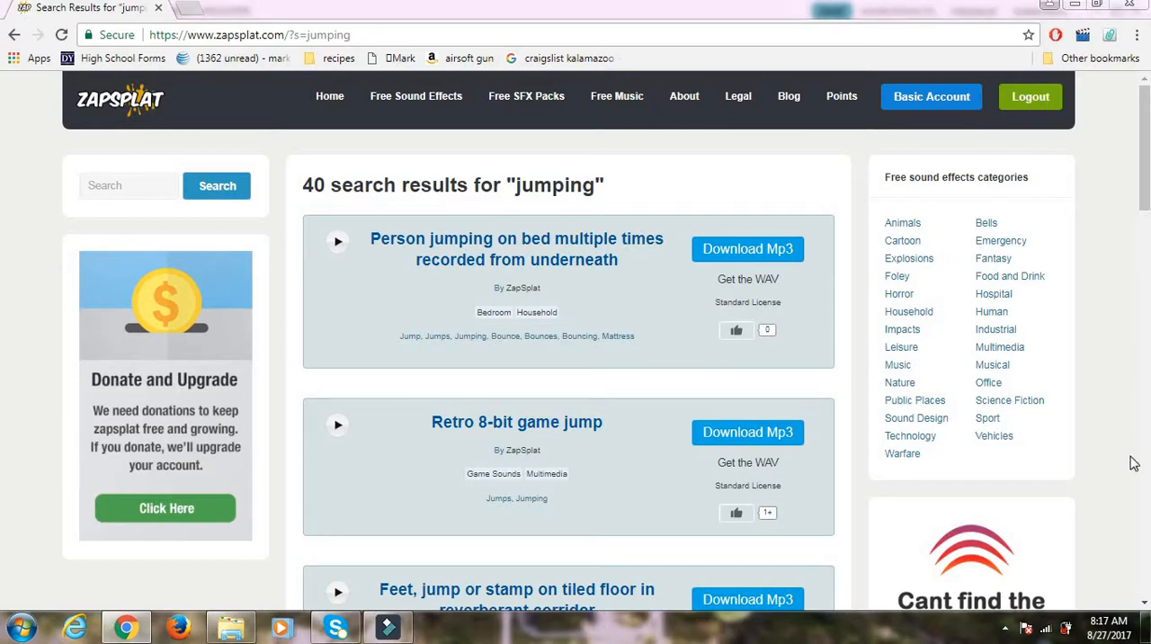
scroll("down", 3)
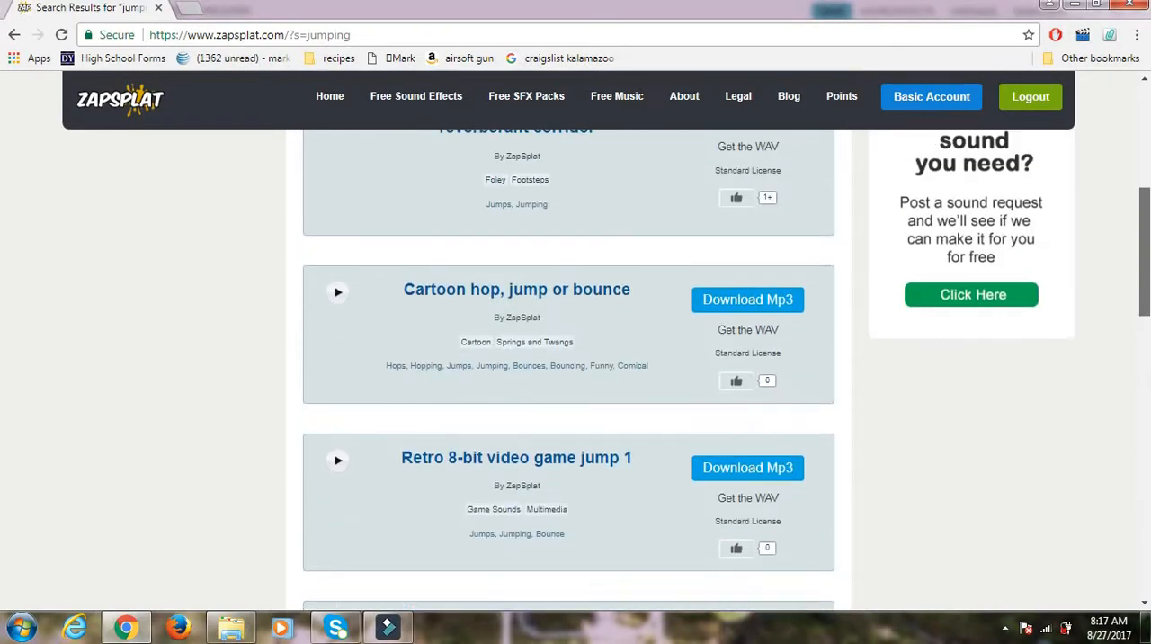
scroll("down", 3)
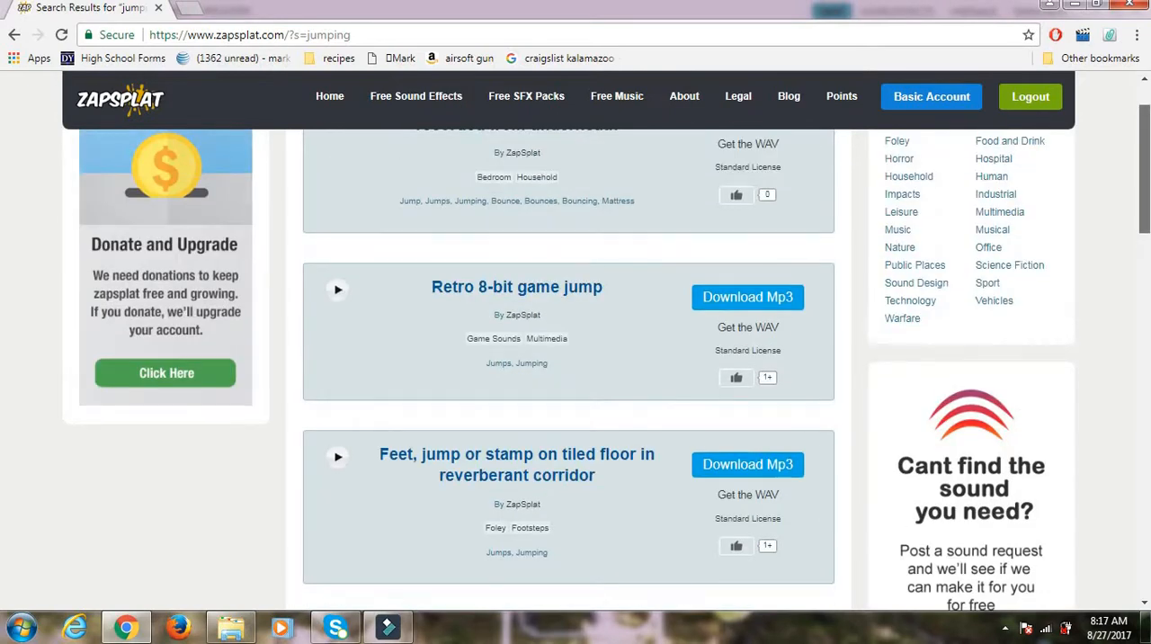
scroll("up", 3)
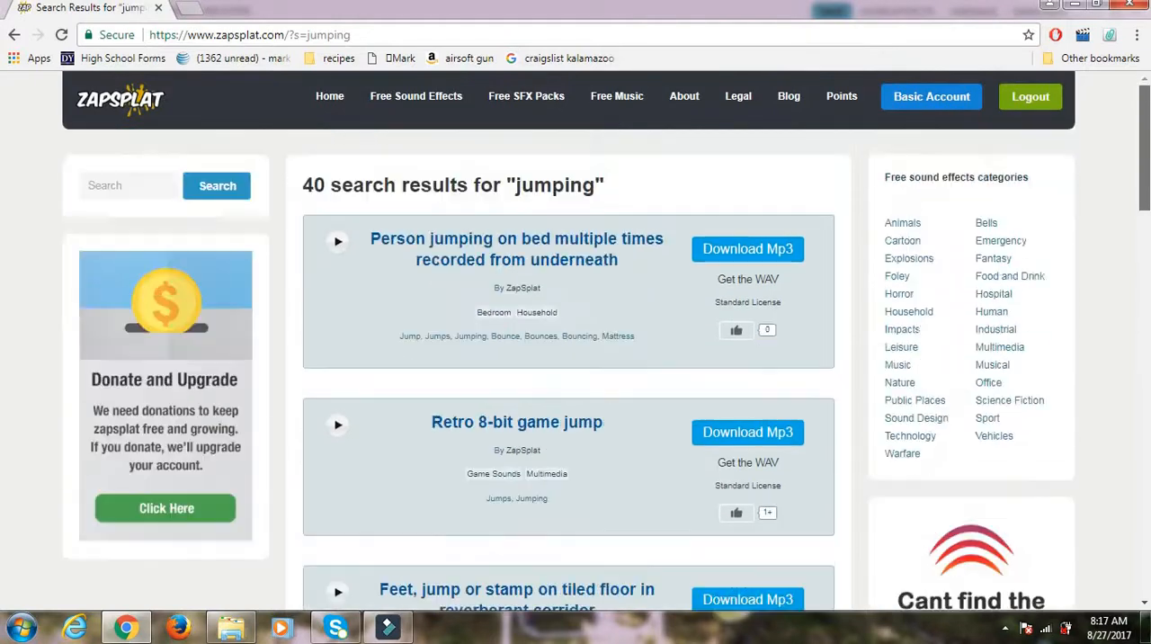
left_click(388, 626)
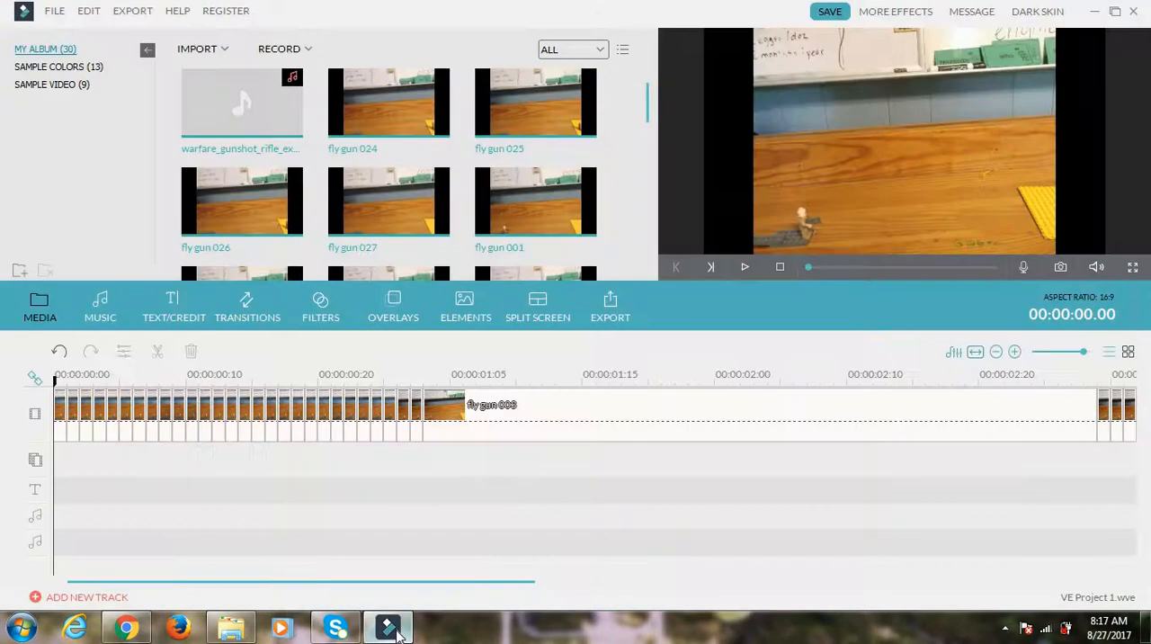
- Go back to ZapSplat's 'jumping' sound search results in Chrome
left_click(120, 621)
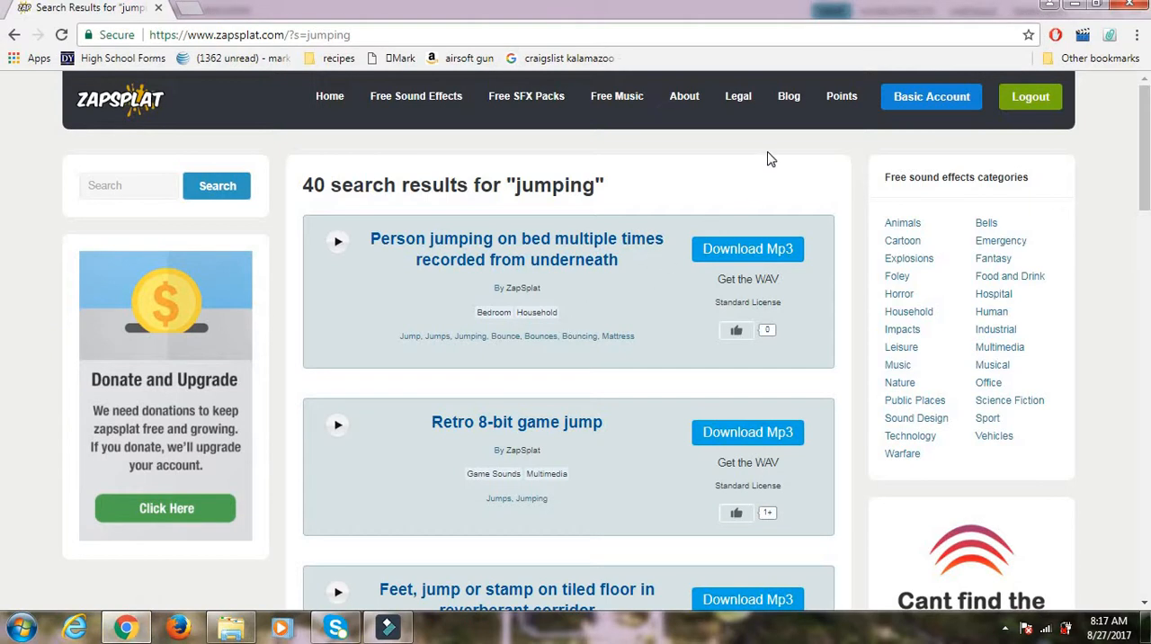
mouse_move(232, 604)
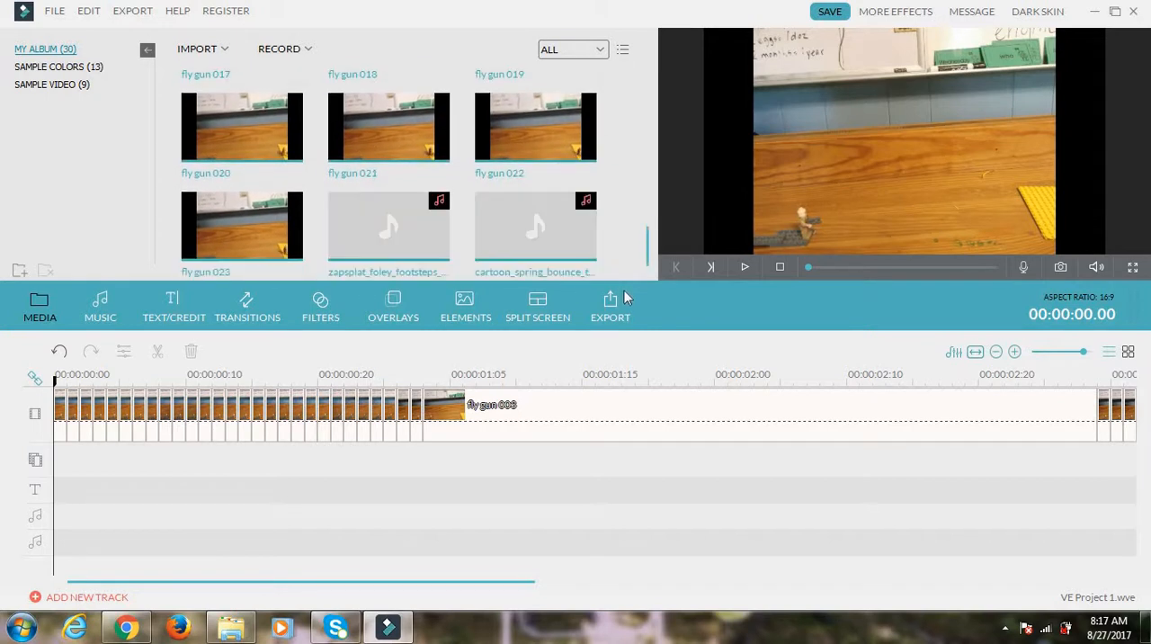
mouse_move(394, 585)
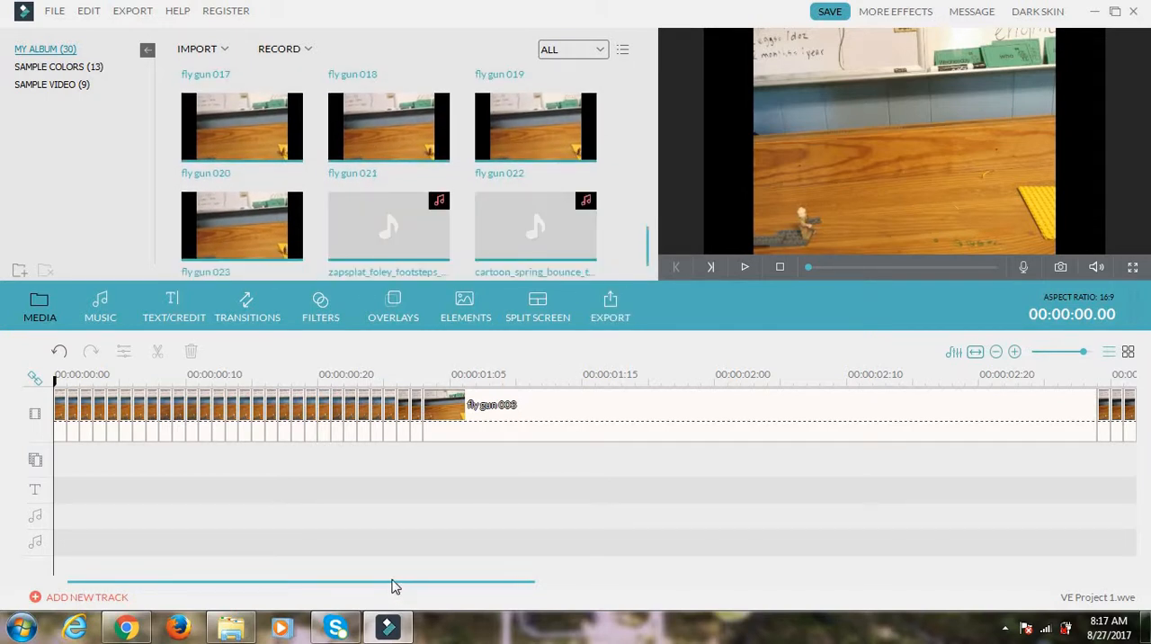
mouse_move(400, 573)
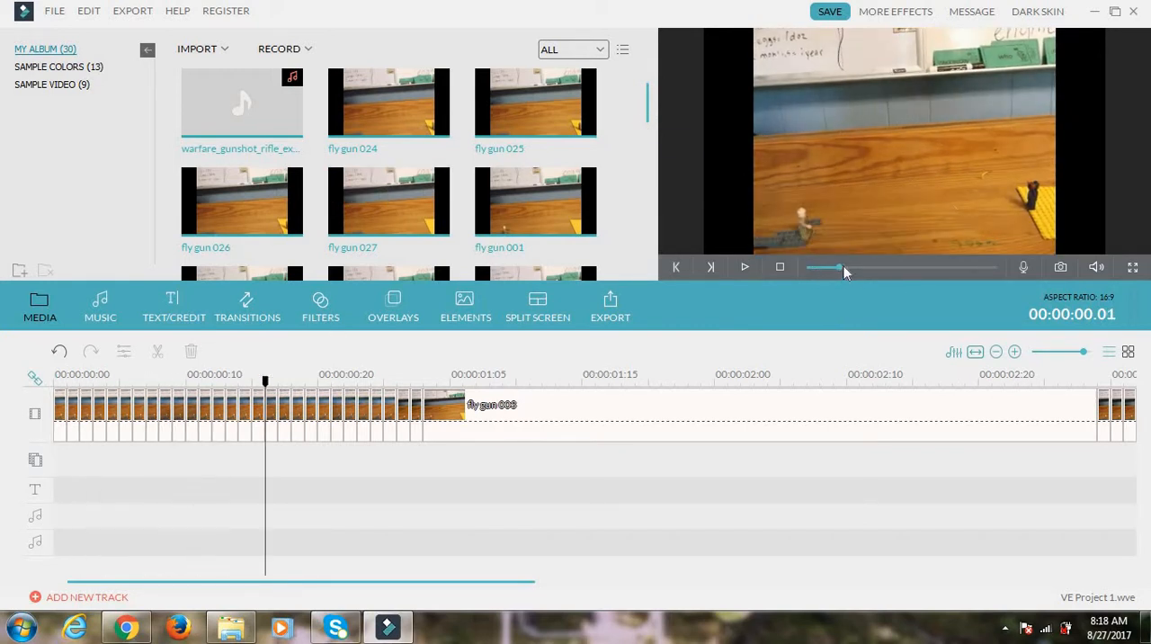
- Find the gun-firing moment and place the warfare rifle gunshot sound on the audio track
left_click_drag(841, 267, 854, 267)
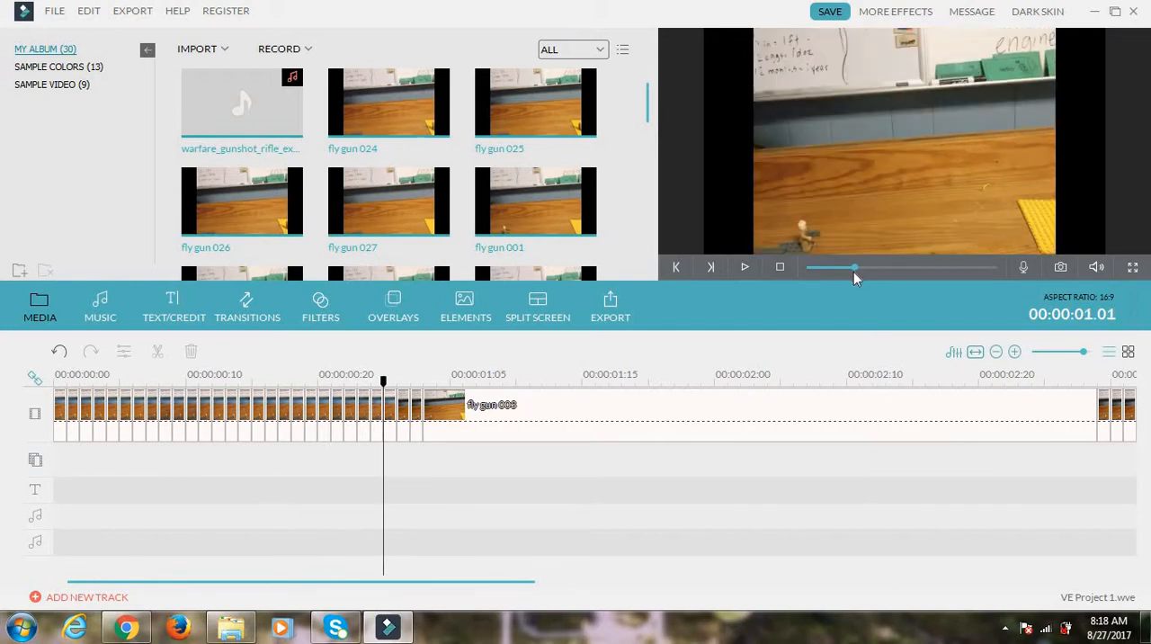
left_click_drag(854, 266, 840, 267)
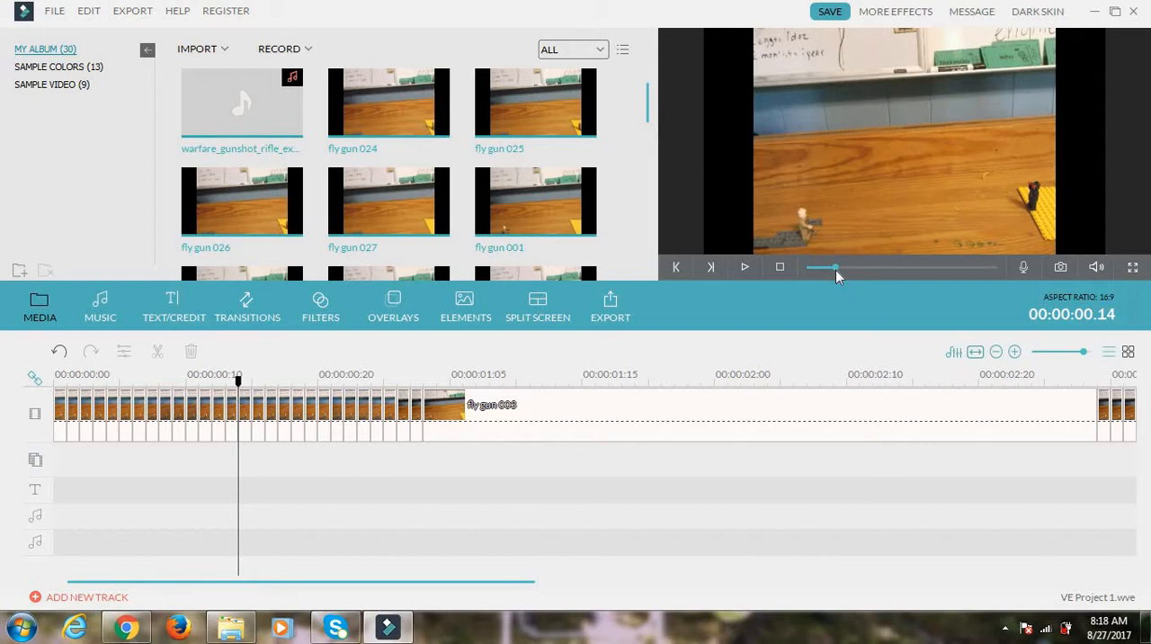
mouse_move(694, 177)
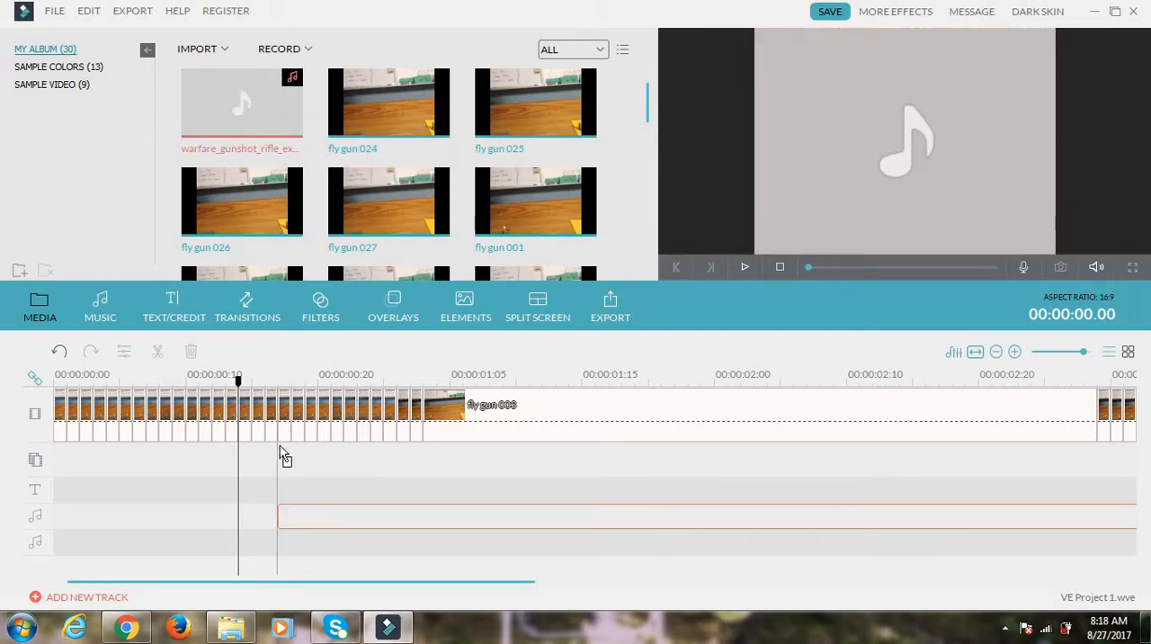
left_click_drag(241, 103, 360, 515)
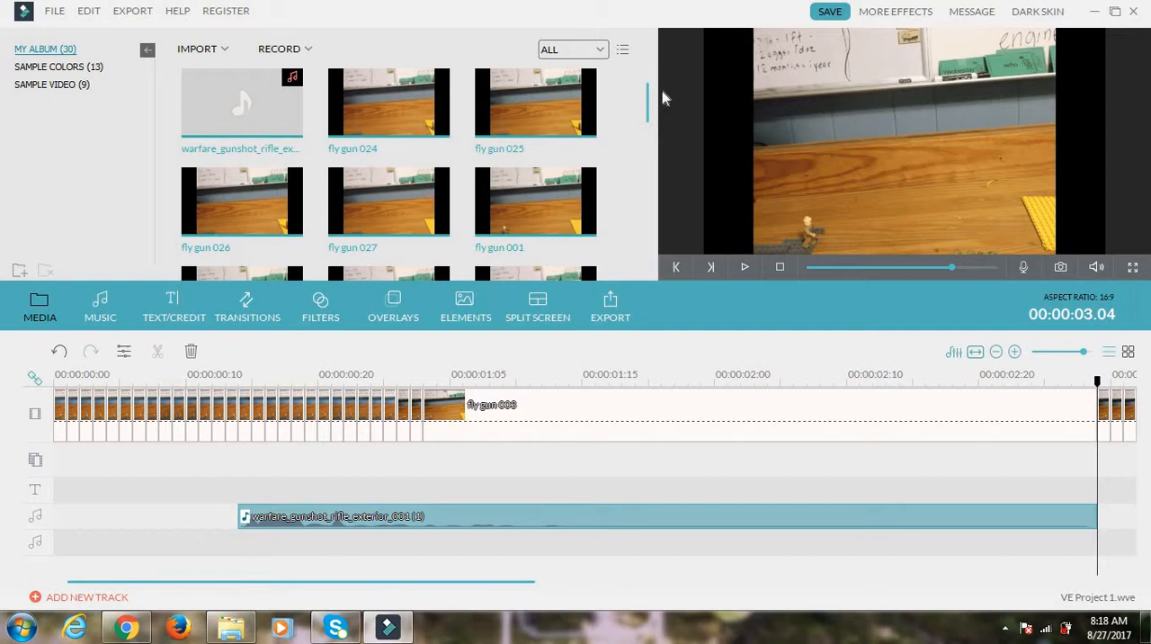
- Set the playhead at 00:00:03:12, where the figure jumps, and switch to the file search window
scroll("down", 3)
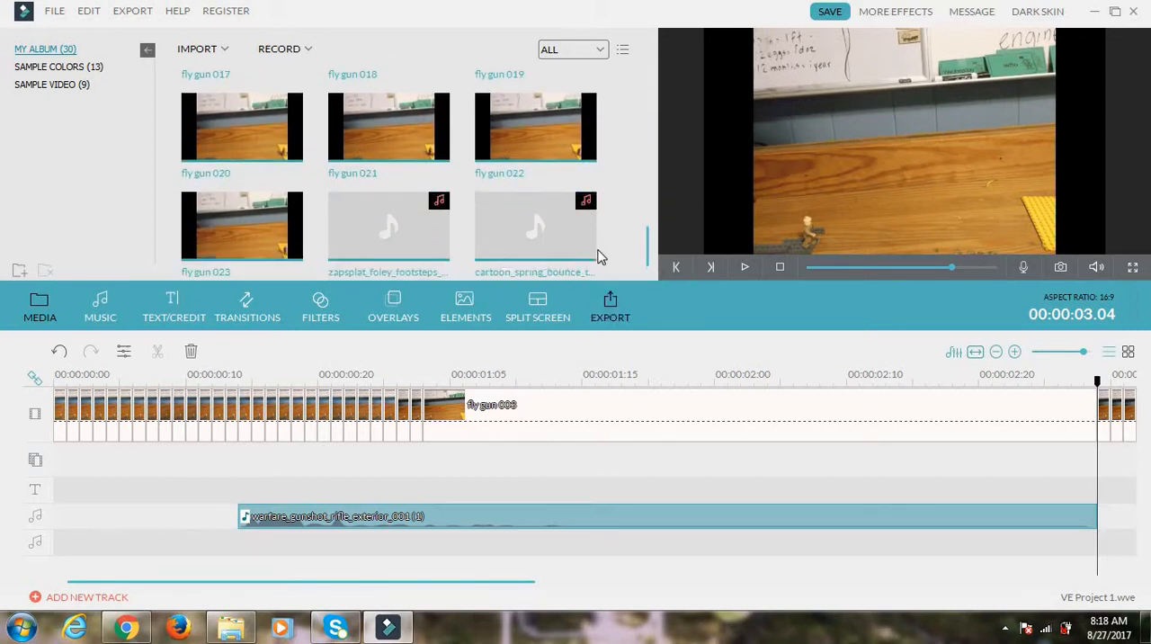
mouse_move(403, 589)
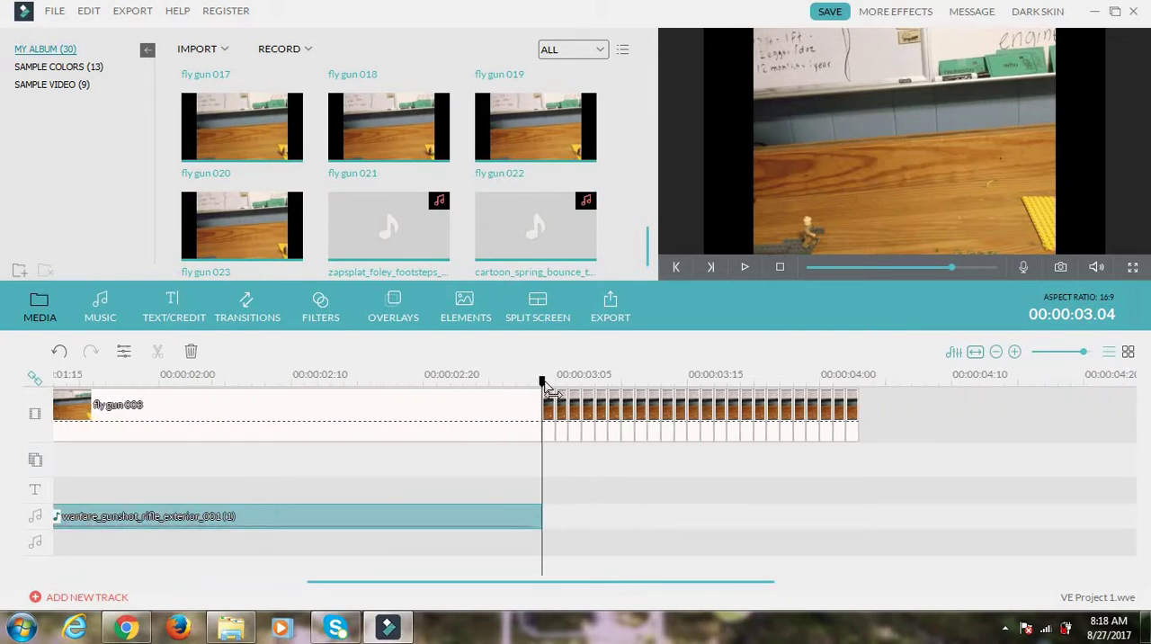
left_click(607, 387)
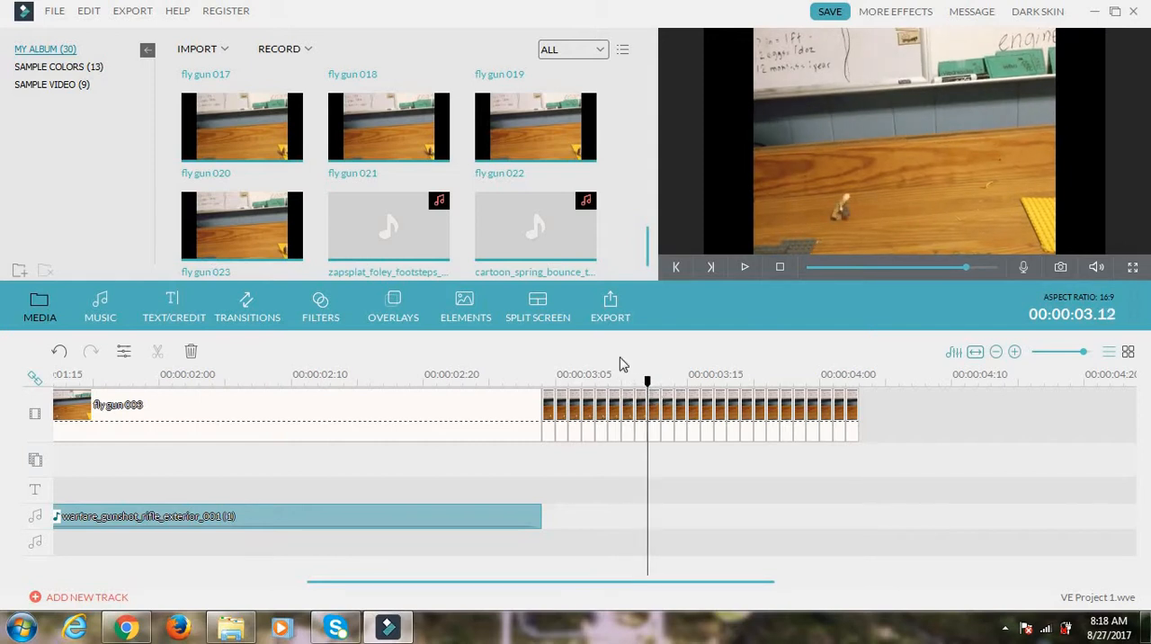
mouse_move(535, 226)
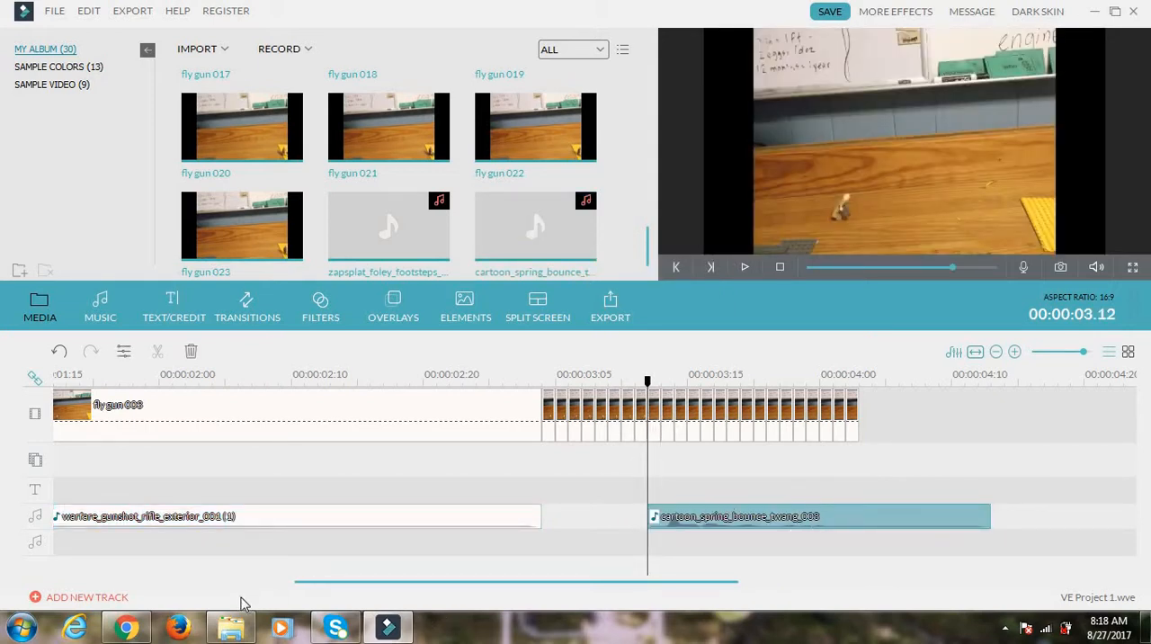
left_click(231, 626)
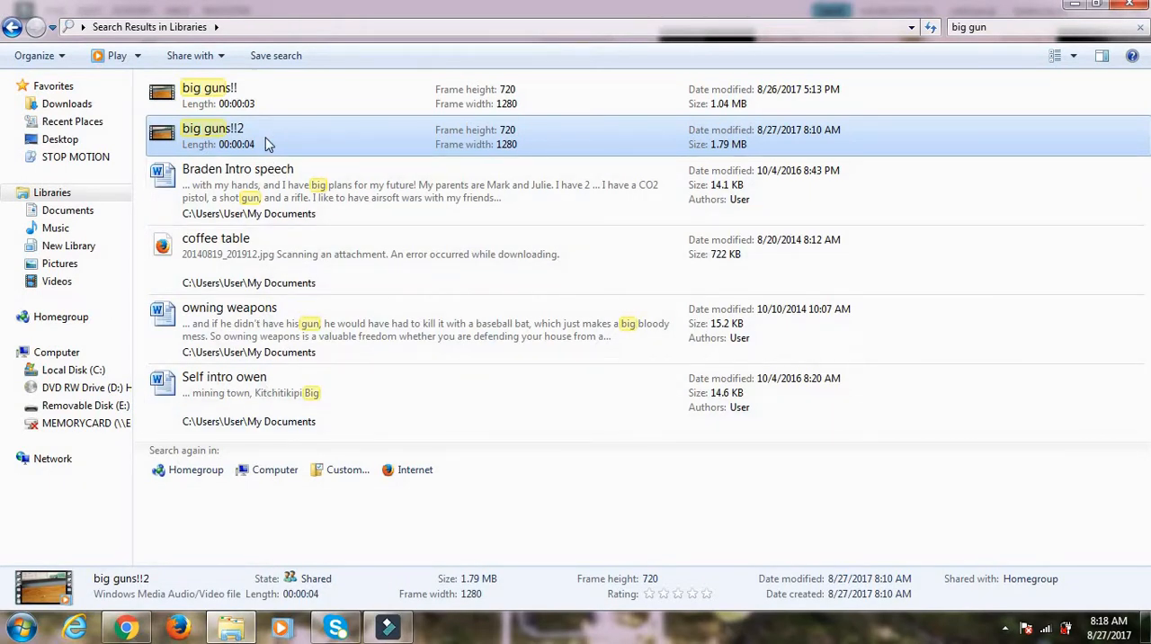
- Open the big guns!!2 video from the 'big gun' search results
double_click(212, 128)
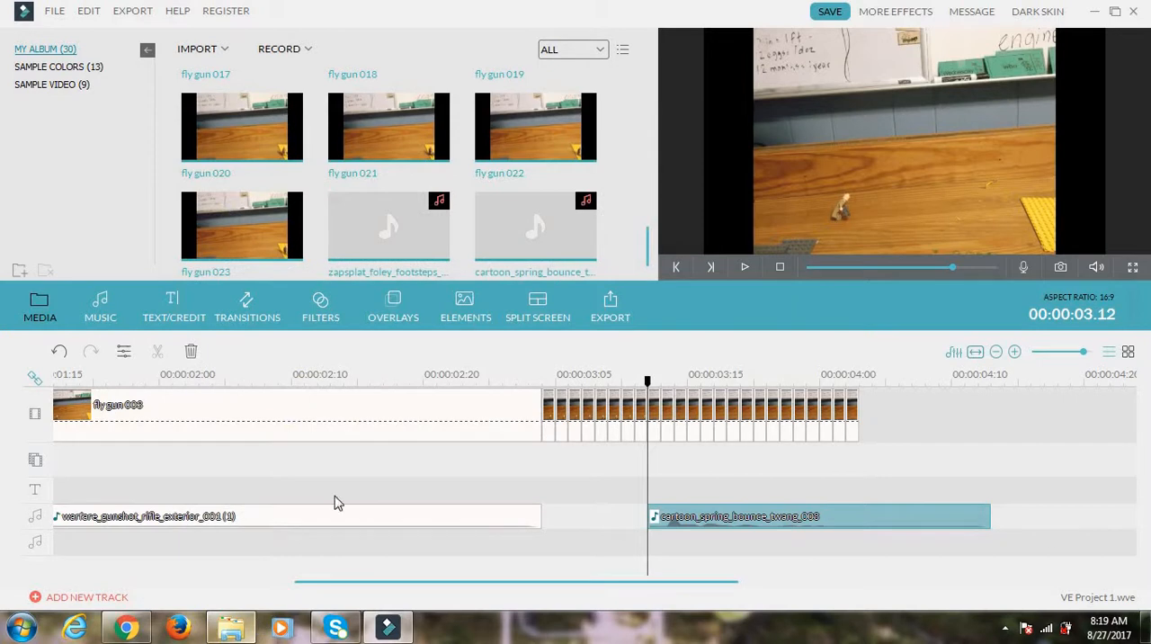
mouse_move(473, 588)
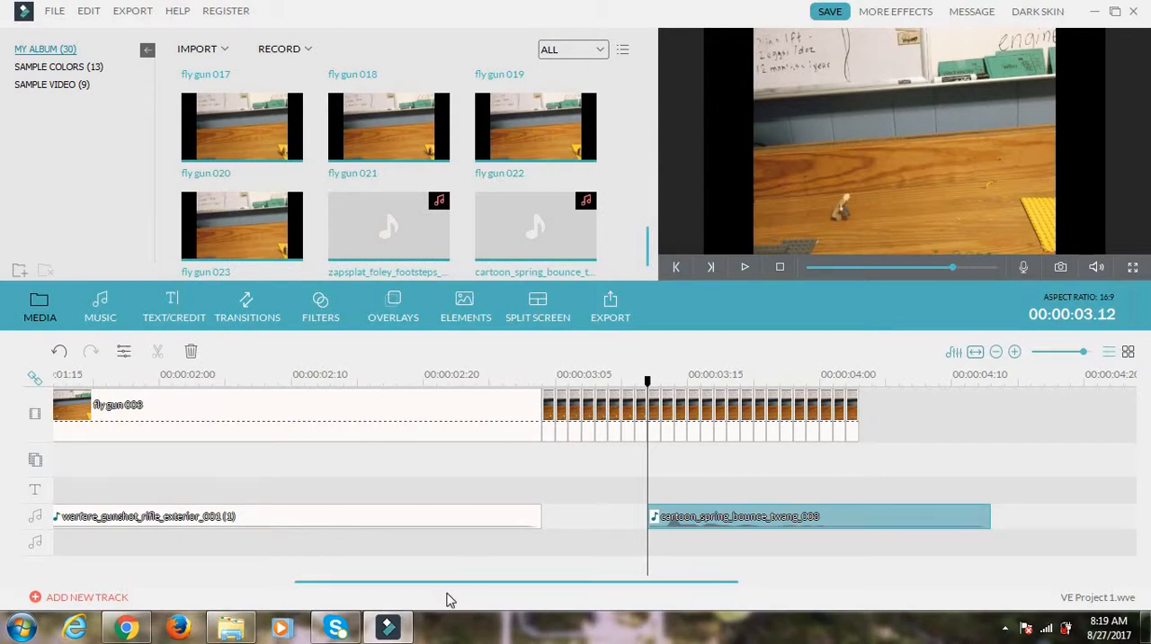
mouse_move(464, 590)
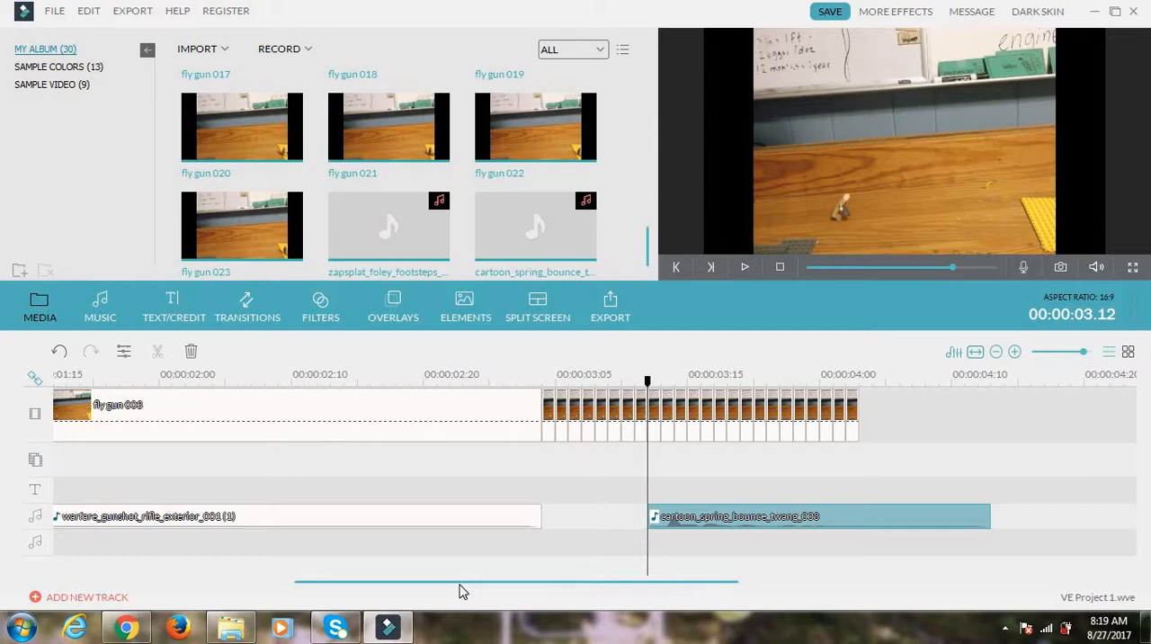